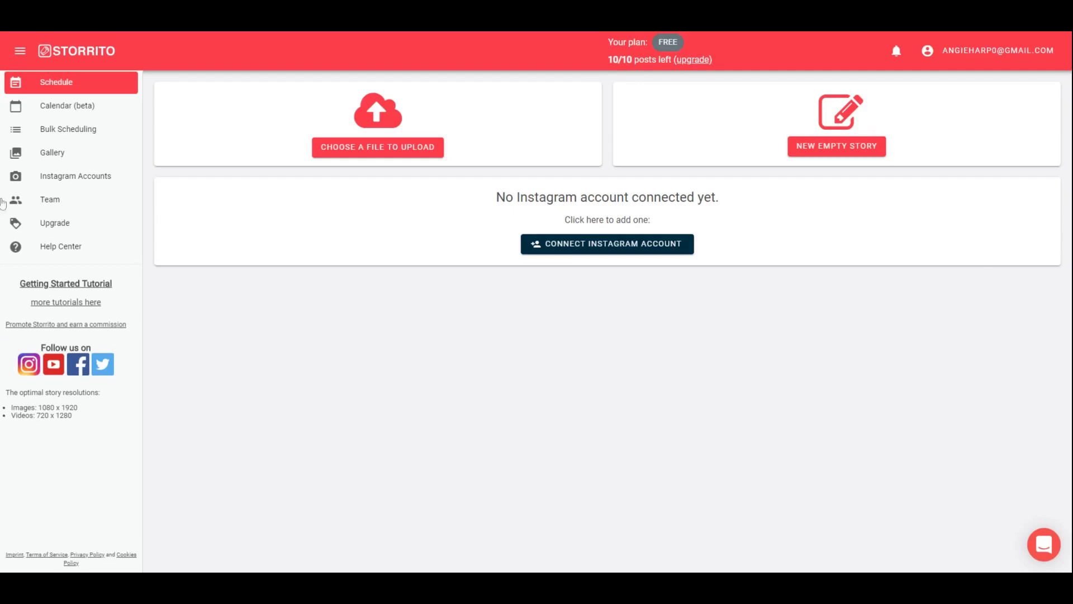
pyautogui.moveTo(645, 231)
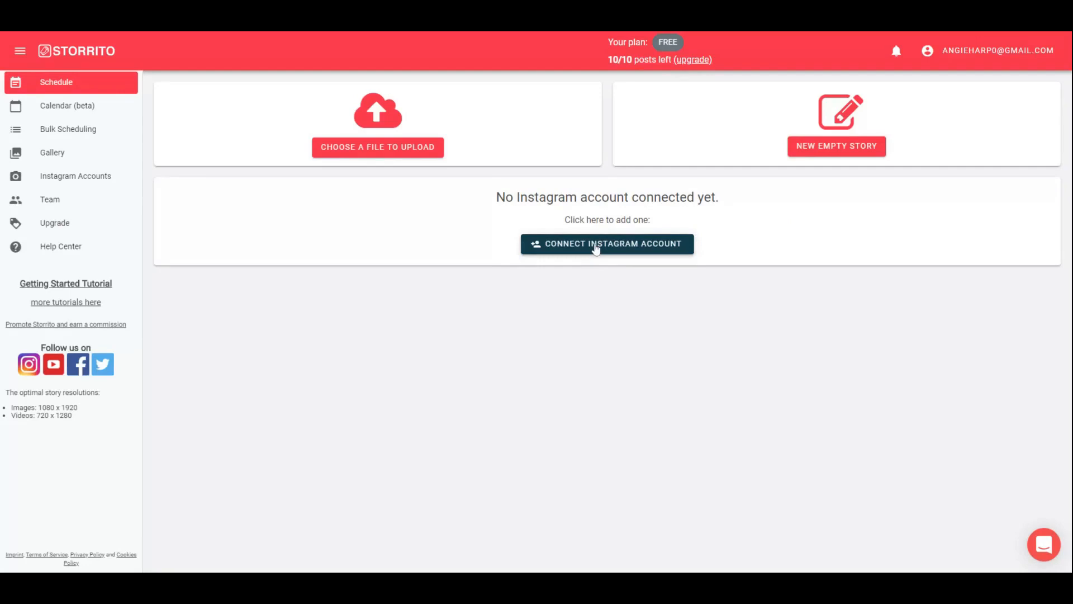
pyautogui.moveTo(629, 264)
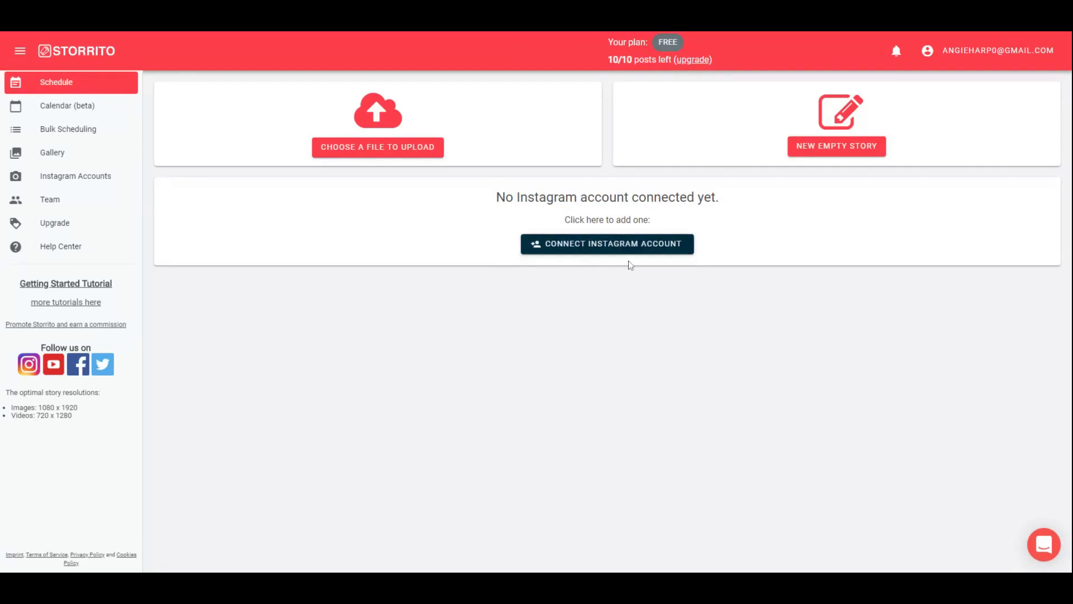
# Connect the Instagram account using username 'storrito' and its password
pyautogui.click(606, 244)
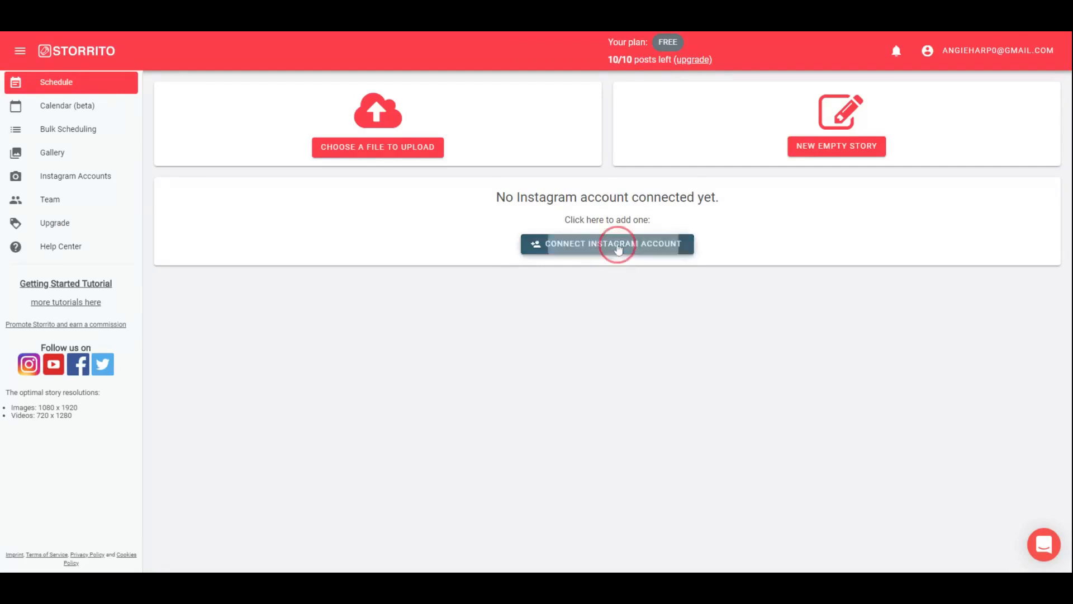
pyautogui.click(606, 244)
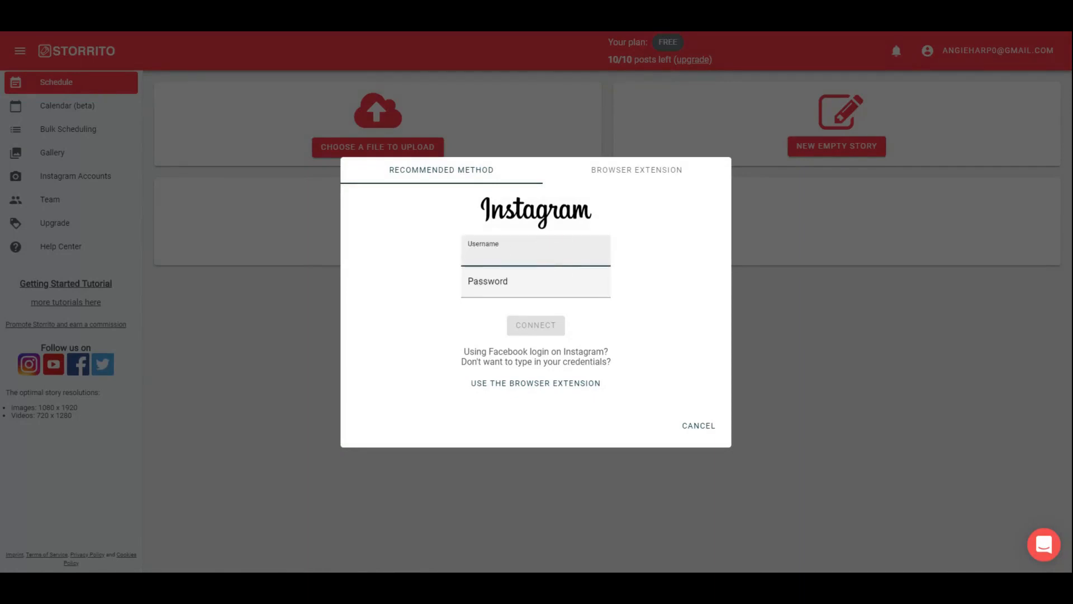
pyautogui.click(536, 255)
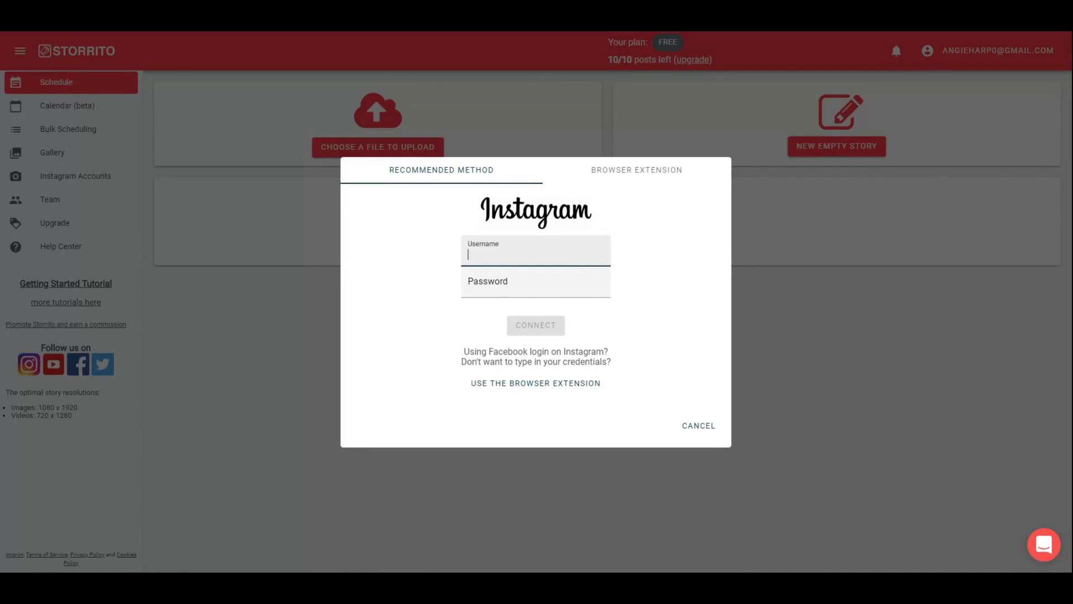
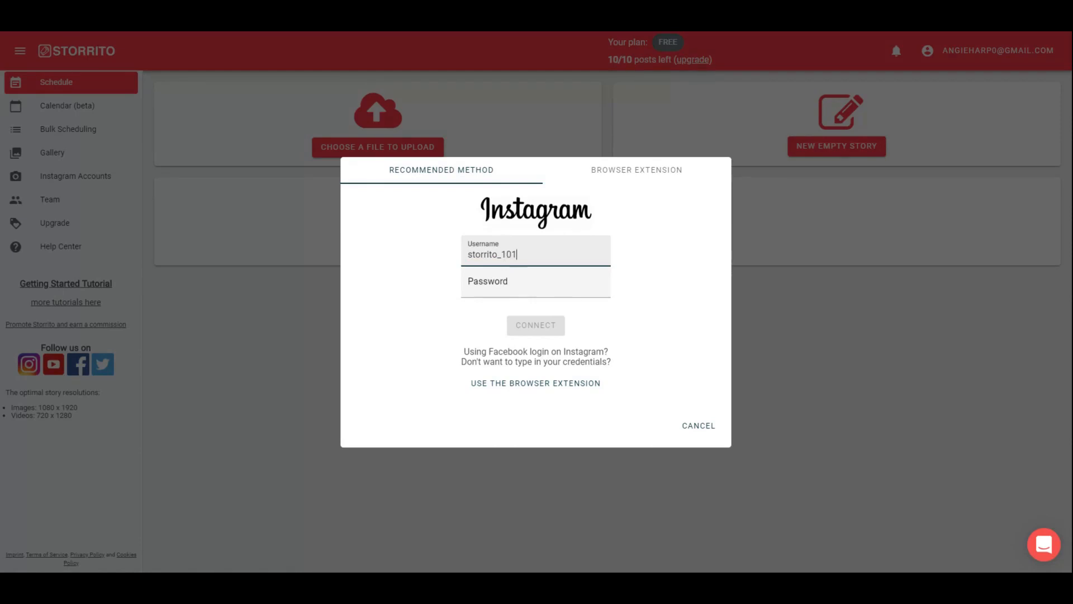
pyautogui.write('•')
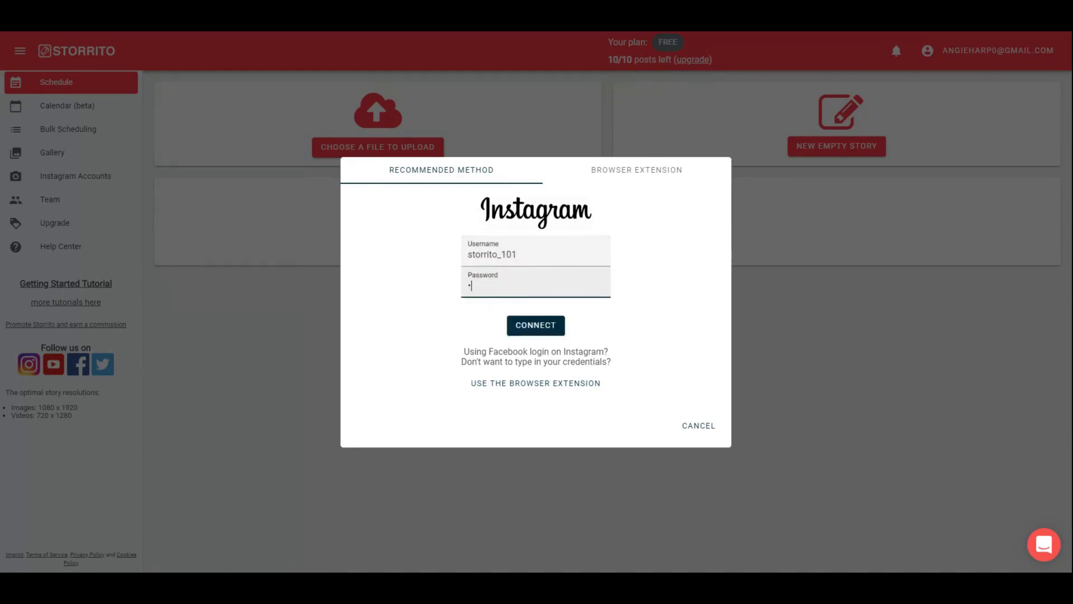
pyautogui.write('password')
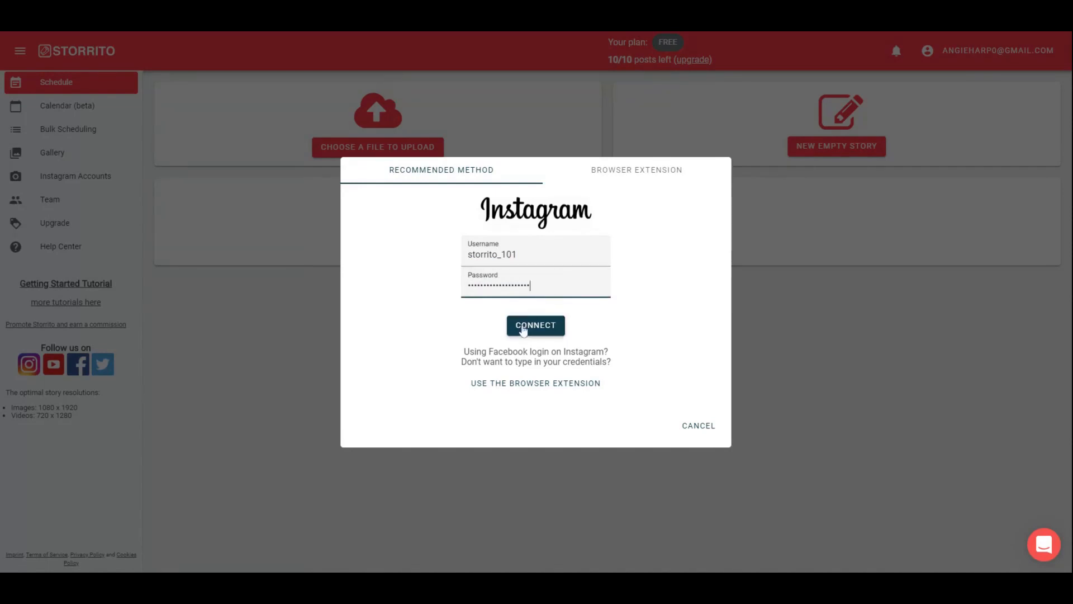
pyautogui.click(535, 325)
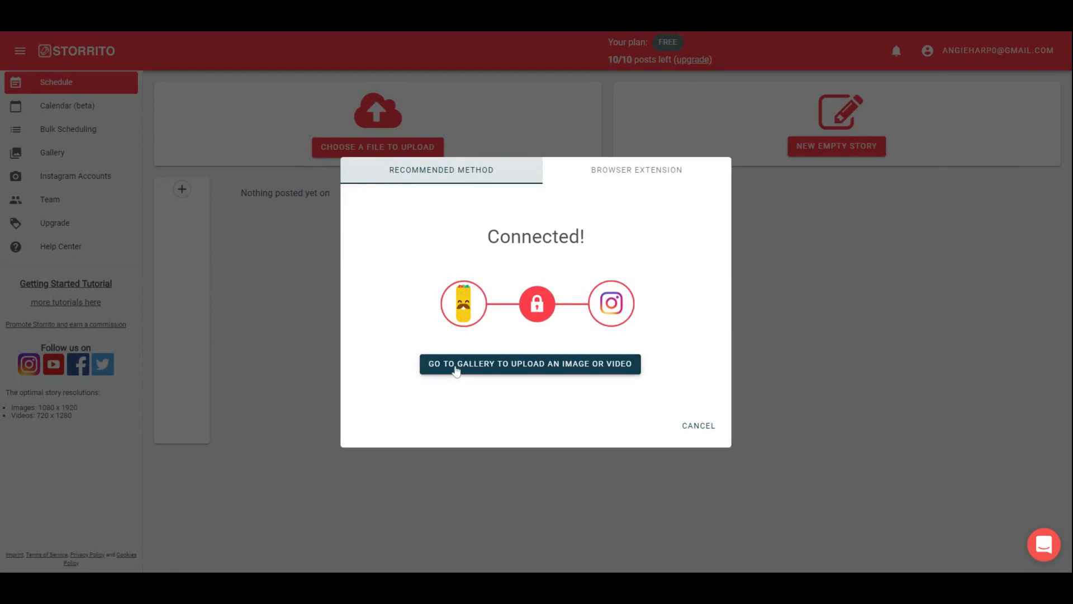
# After the Connected! confirmation, proceed to the gallery to upload an image or video
pyautogui.click(456, 364)
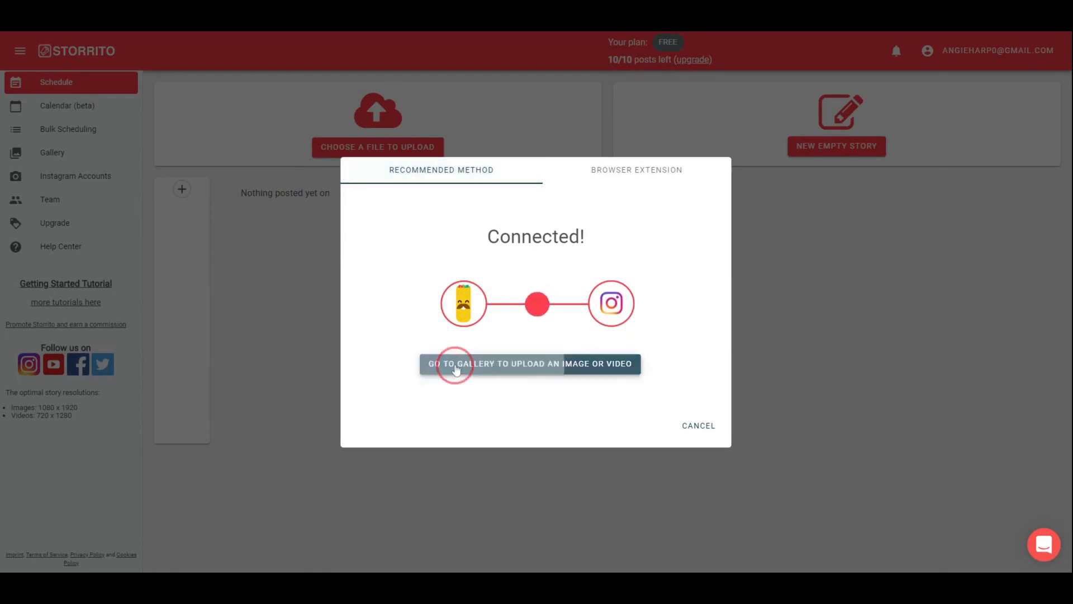
# Open the empty Gallery tab showing the UPLOAD prompt
pyautogui.click(530, 363)
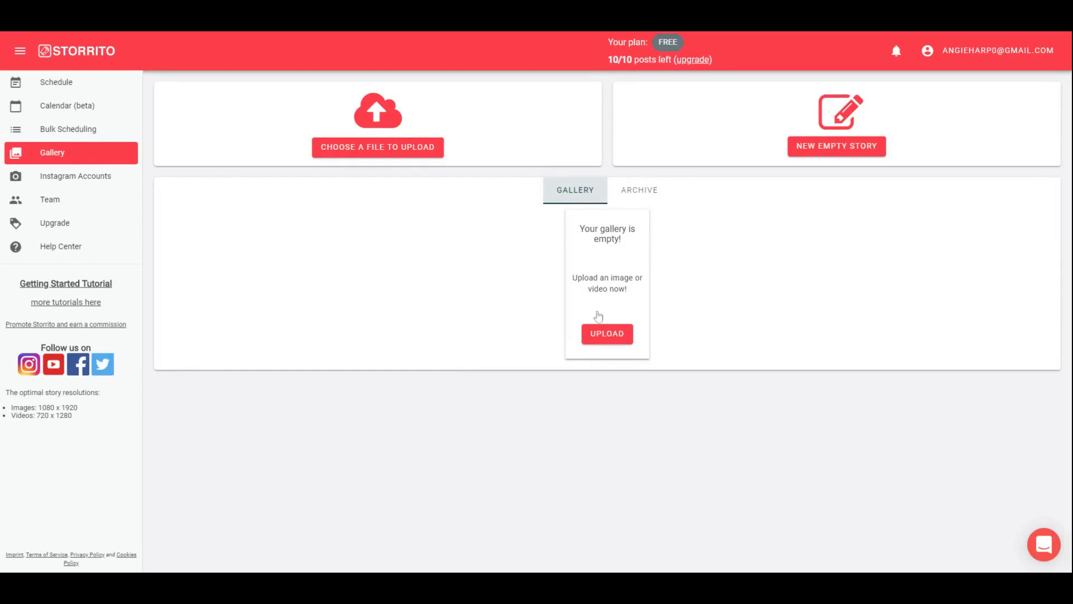
pyautogui.moveTo(591, 314)
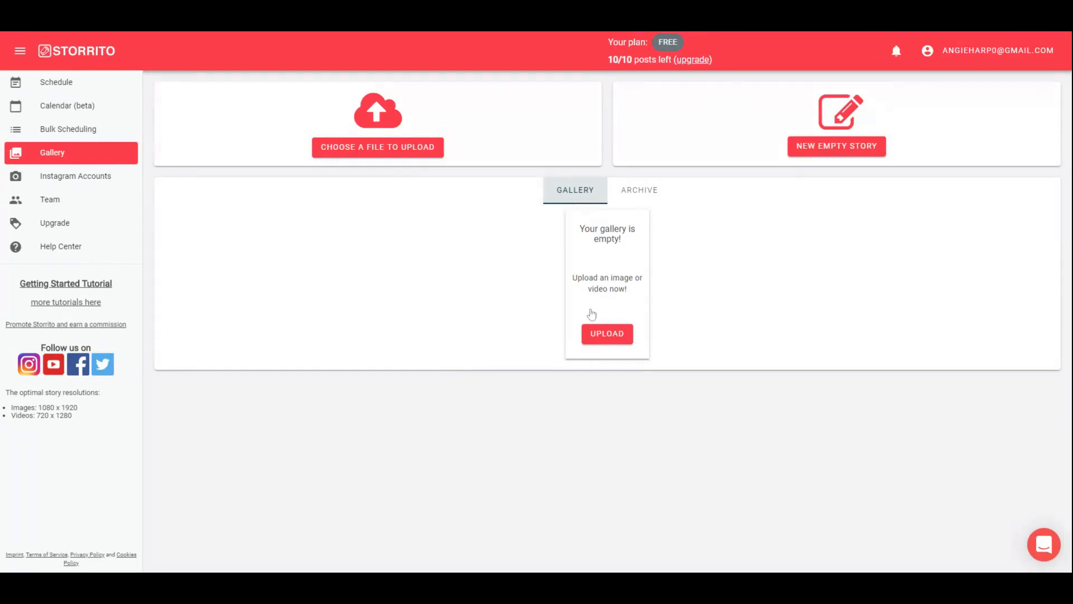
pyautogui.moveTo(819, 305)
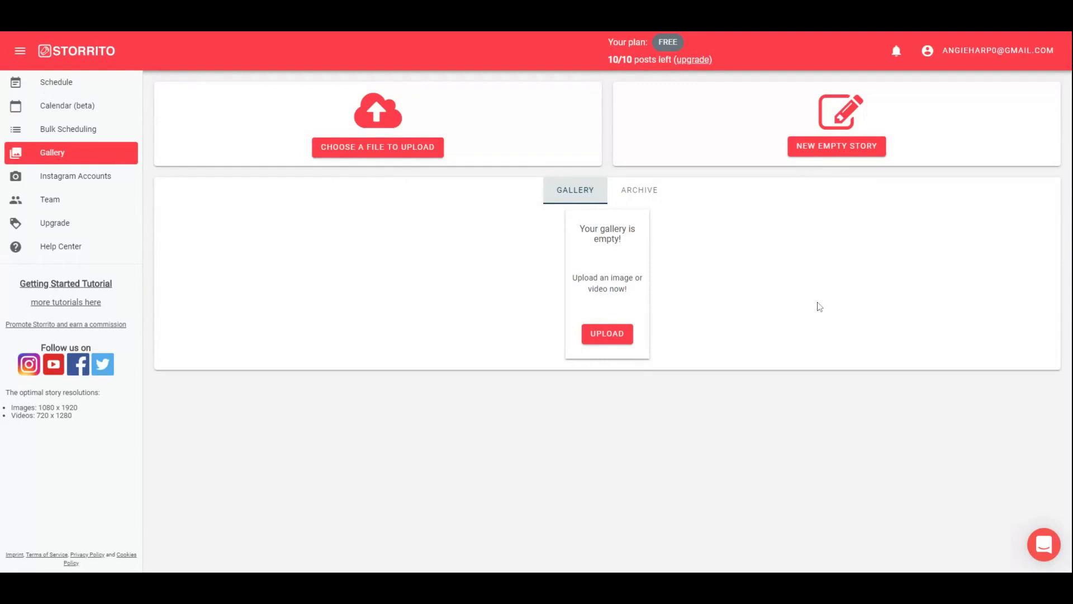
pyautogui.moveTo(998, 65)
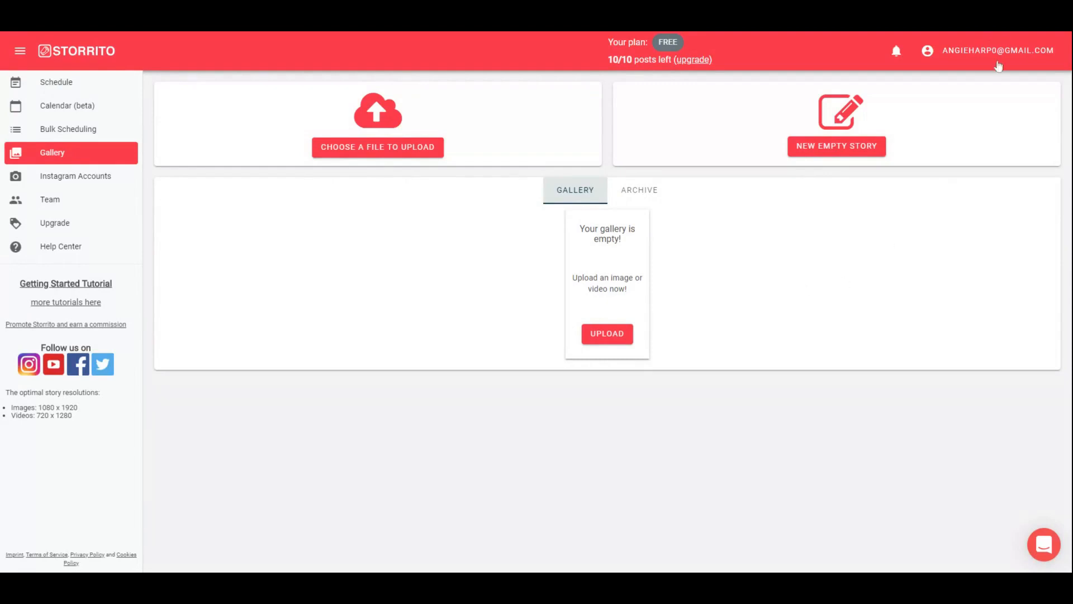
pyautogui.moveTo(589, 170)
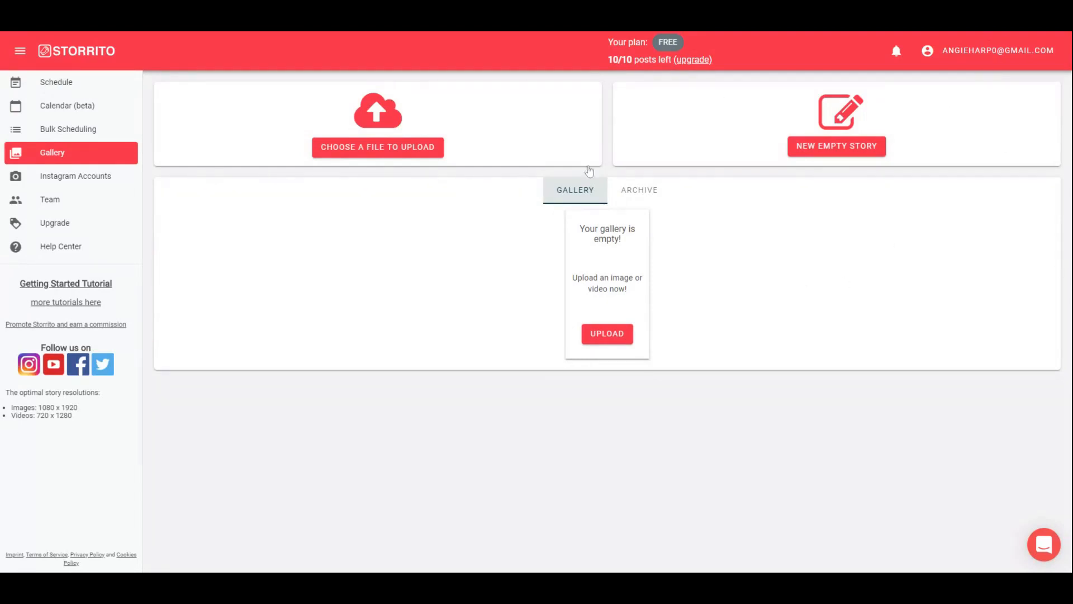
pyautogui.moveTo(169, 185)
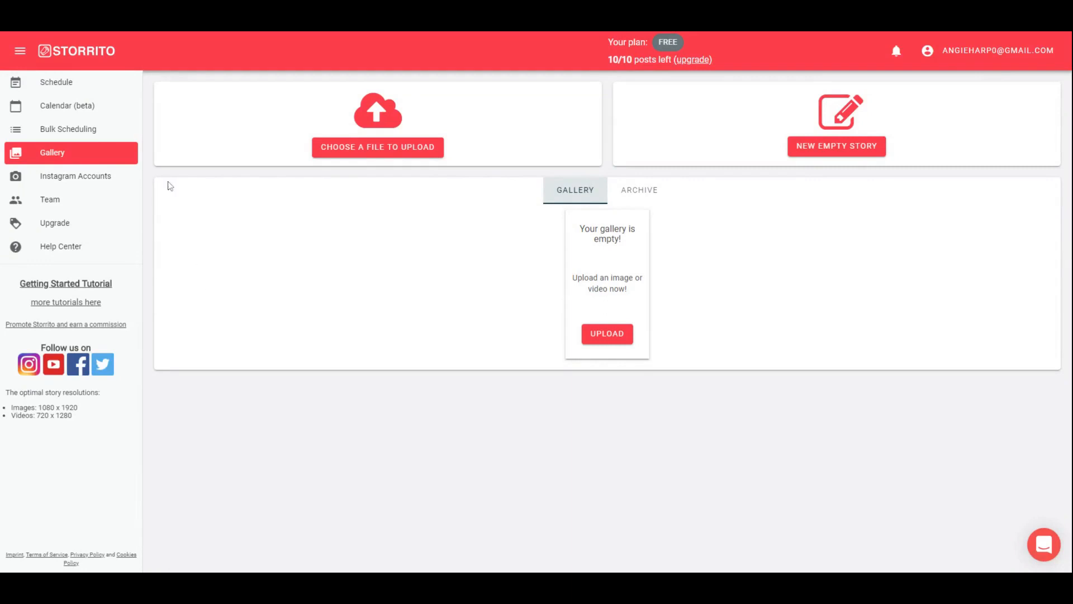
pyautogui.moveTo(965, 116)
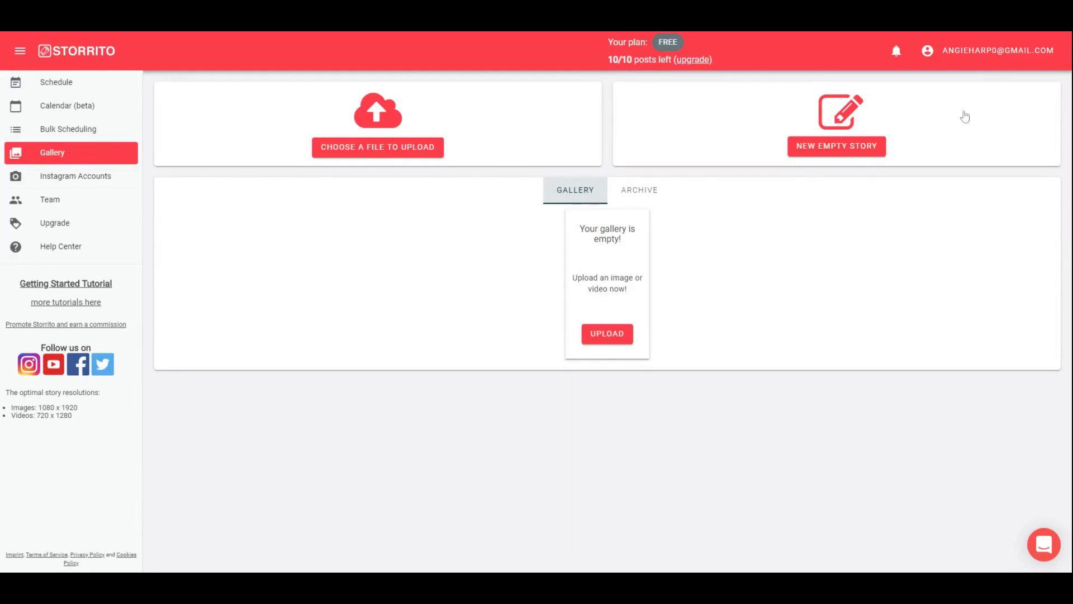